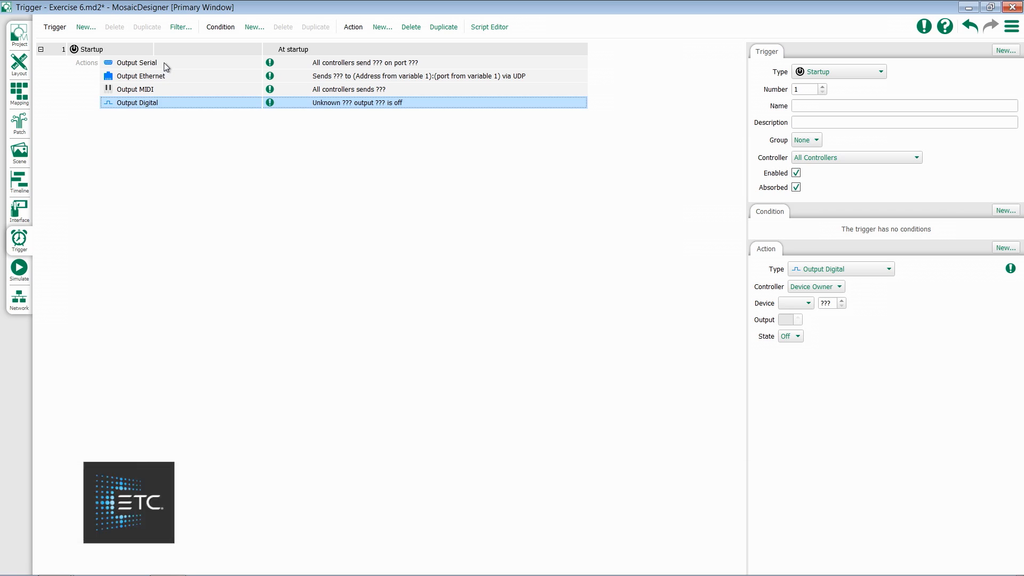
Point the startup trigger's Output Serial action at device RIO 80.
{"action": "left_click", "coordinate": [136, 63]}
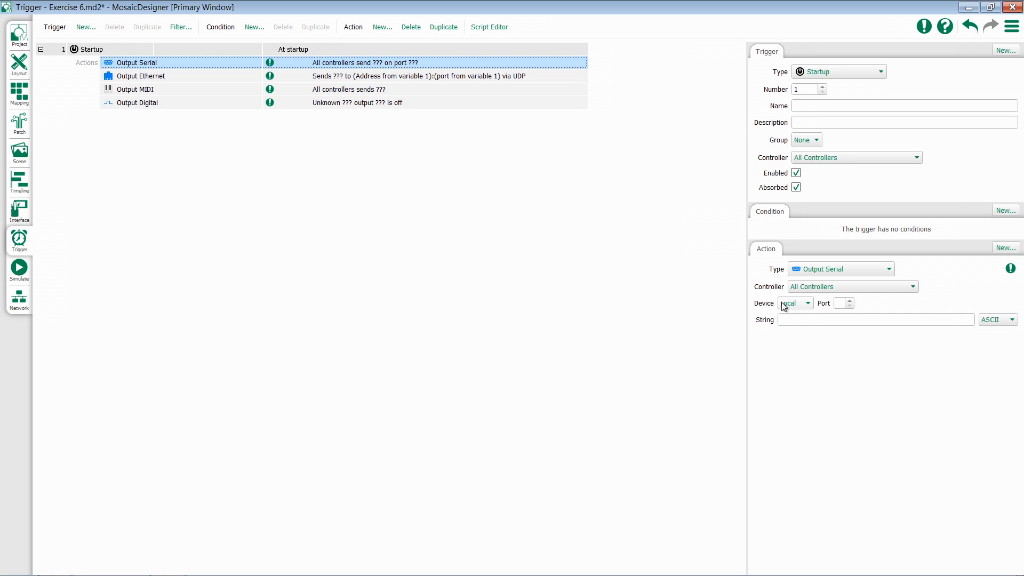
{"action": "left_click", "coordinate": [809, 303]}
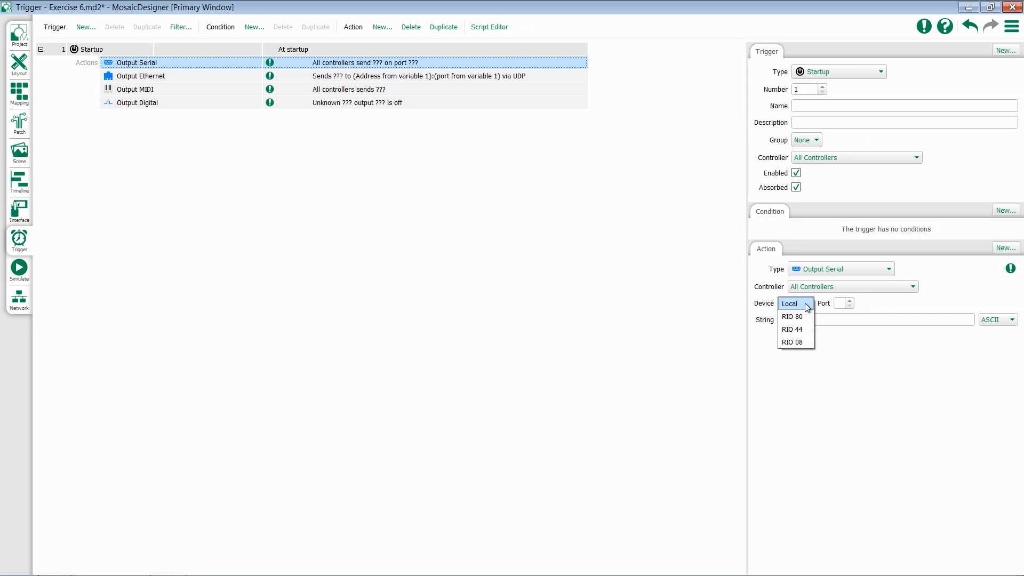
{"action": "mouse_move", "coordinate": [792, 316]}
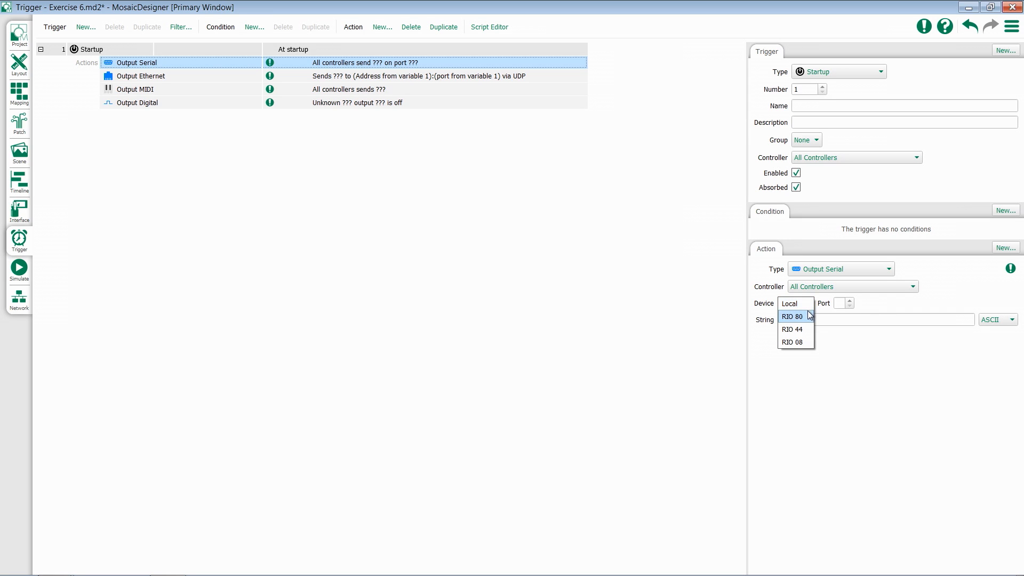
{"action": "left_click", "coordinate": [792, 317]}
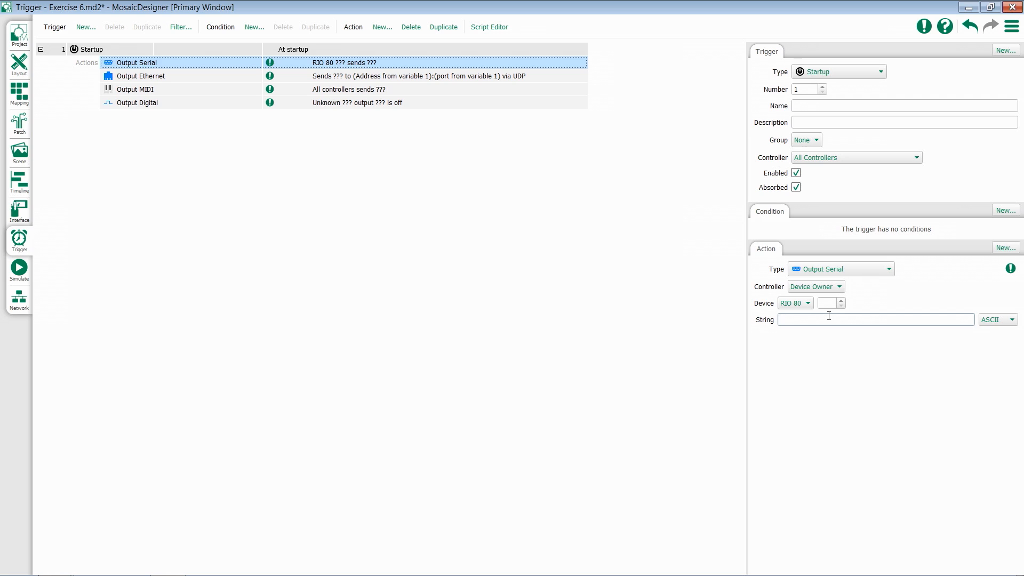
{"action": "left_click", "coordinate": [995, 320]}
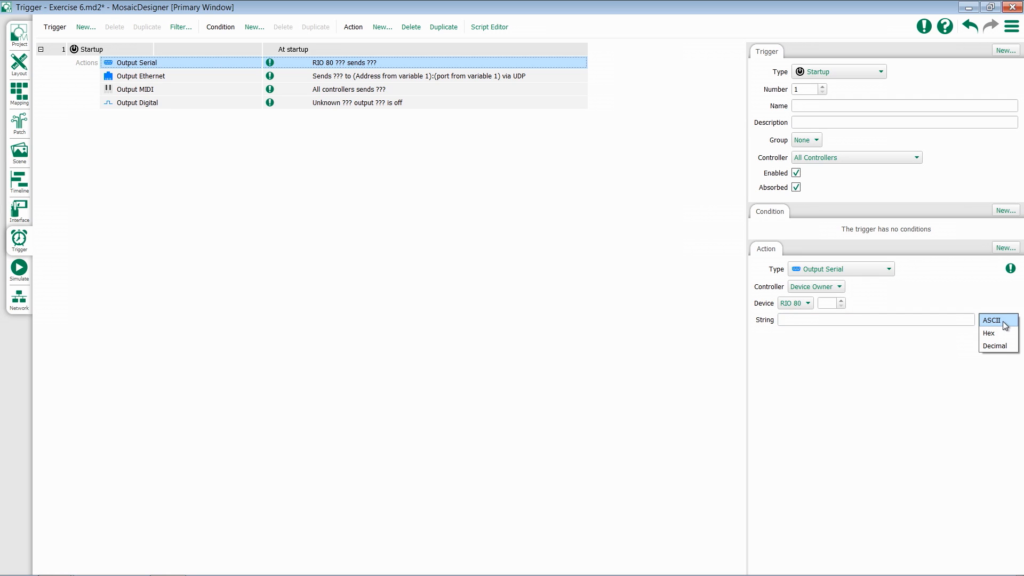
{"action": "mouse_move", "coordinate": [988, 333]}
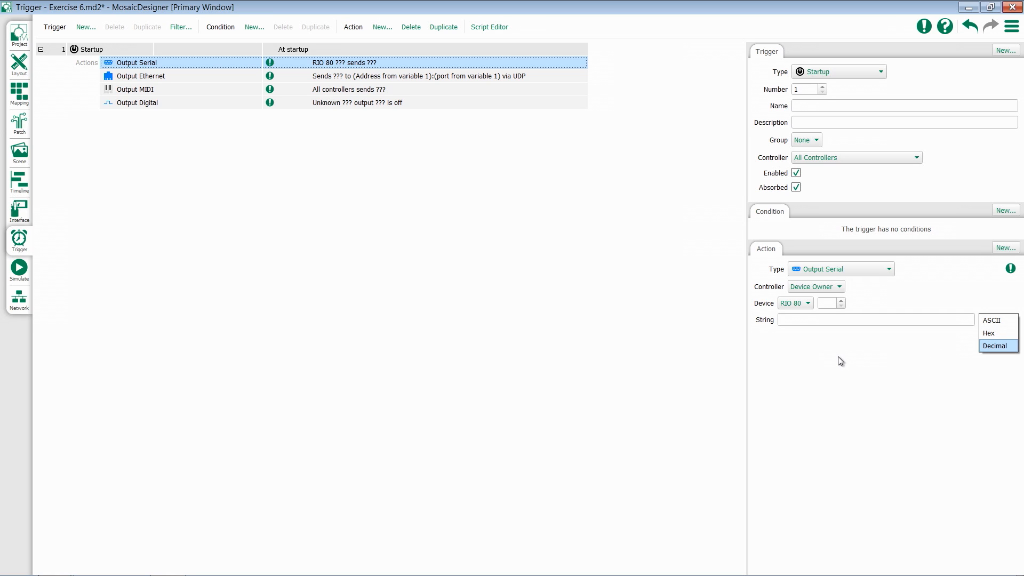
{"action": "mouse_move", "coordinate": [827, 330]}
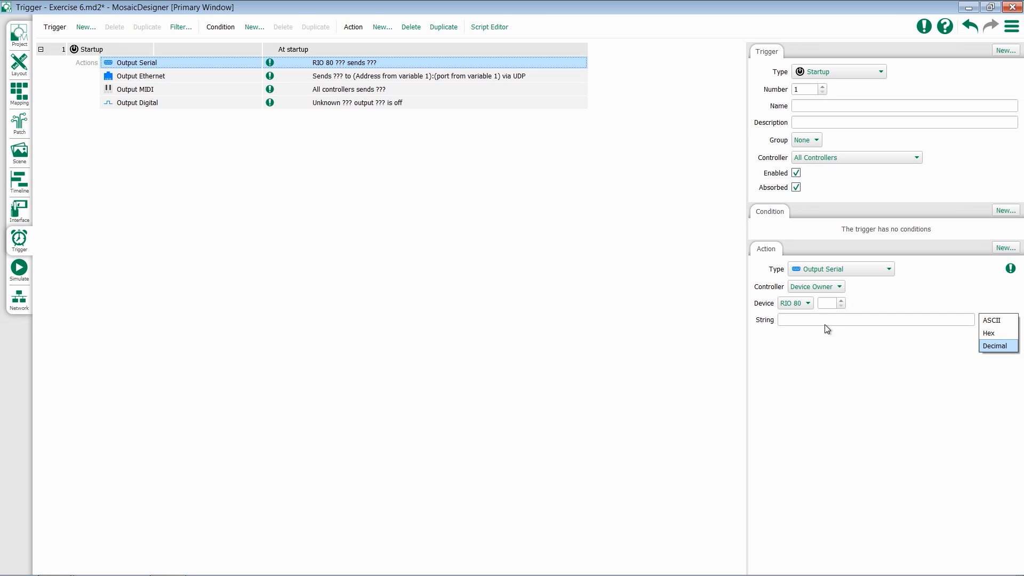
{"action": "mouse_move", "coordinate": [826, 332]}
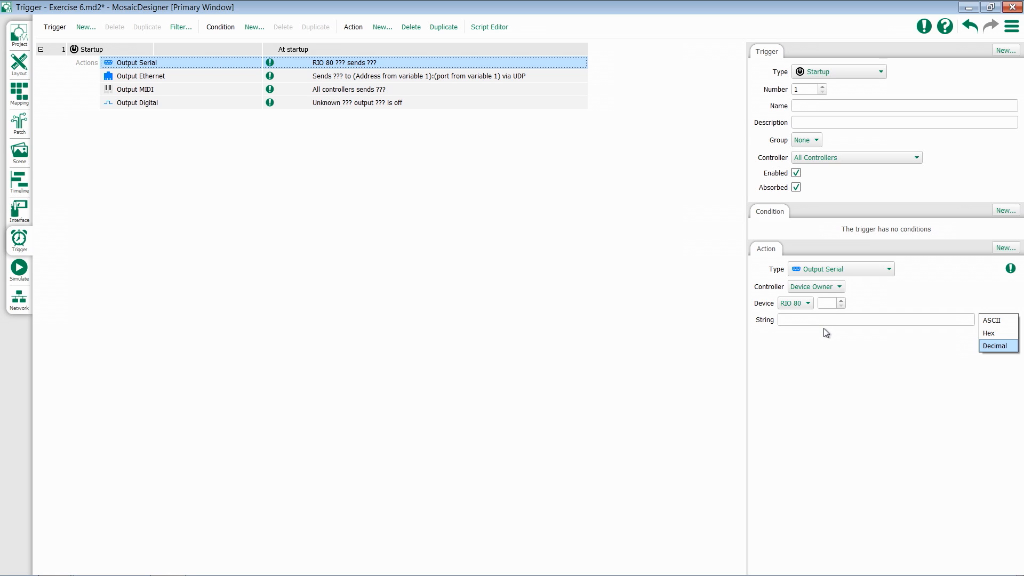
{"action": "mouse_move", "coordinate": [830, 344]}
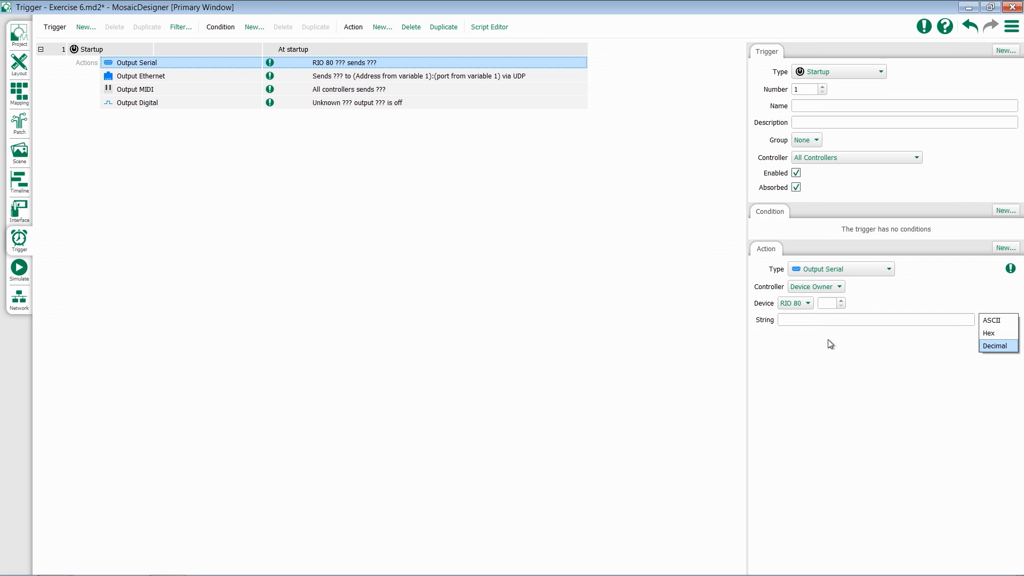
Give Output Ethernet a fixed address 0.0.0.0, port 0, UDP protocol and ASCII string format.
{"action": "left_click", "coordinate": [140, 76]}
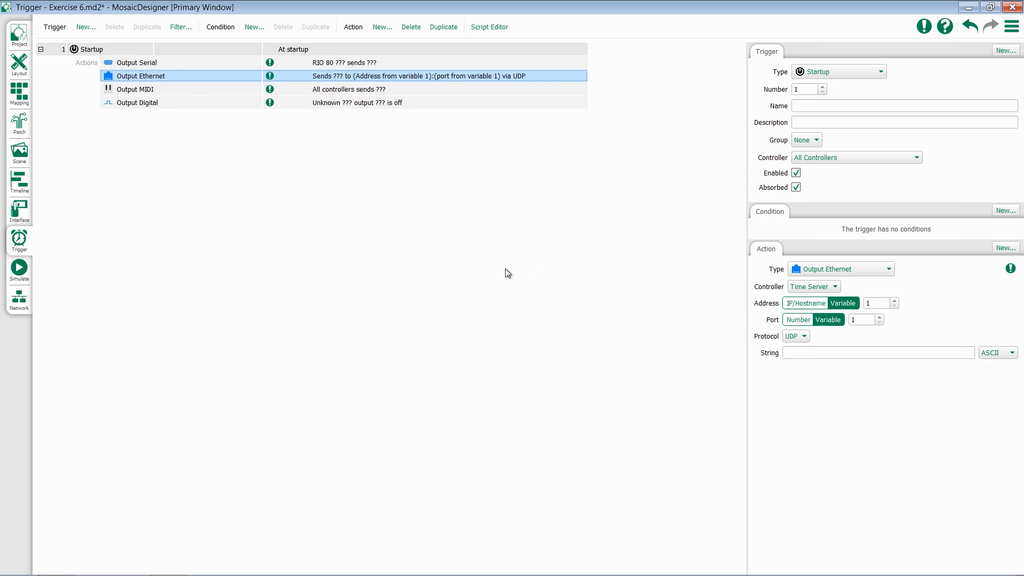
{"action": "mouse_move", "coordinate": [822, 298]}
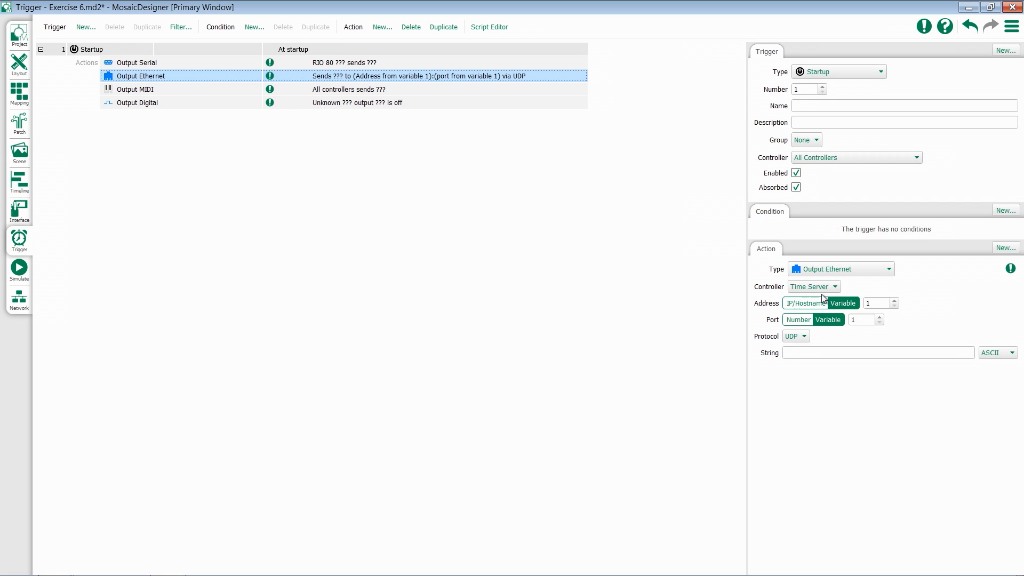
{"action": "left_click", "coordinate": [806, 303]}
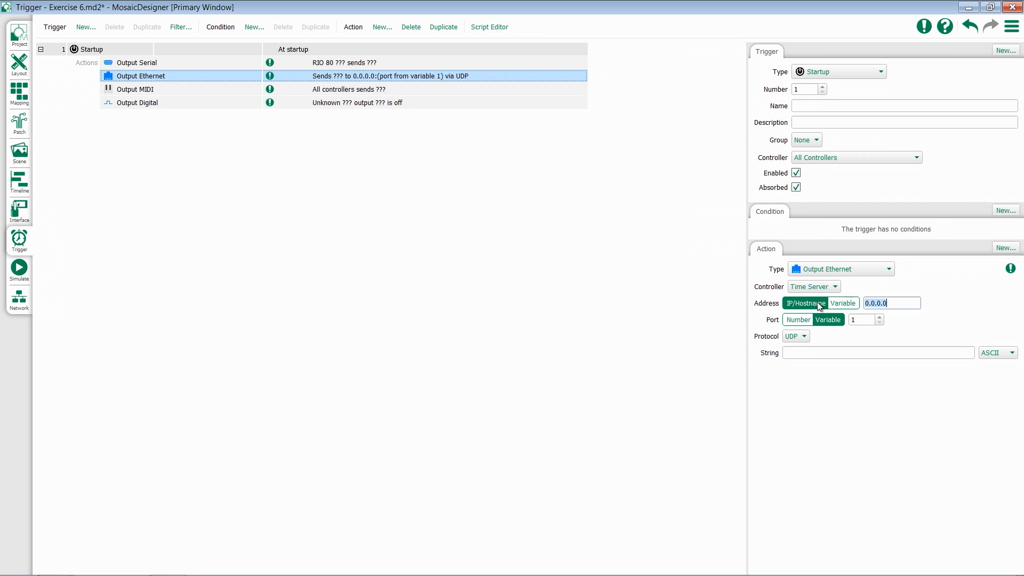
{"action": "left_click", "coordinate": [798, 319]}
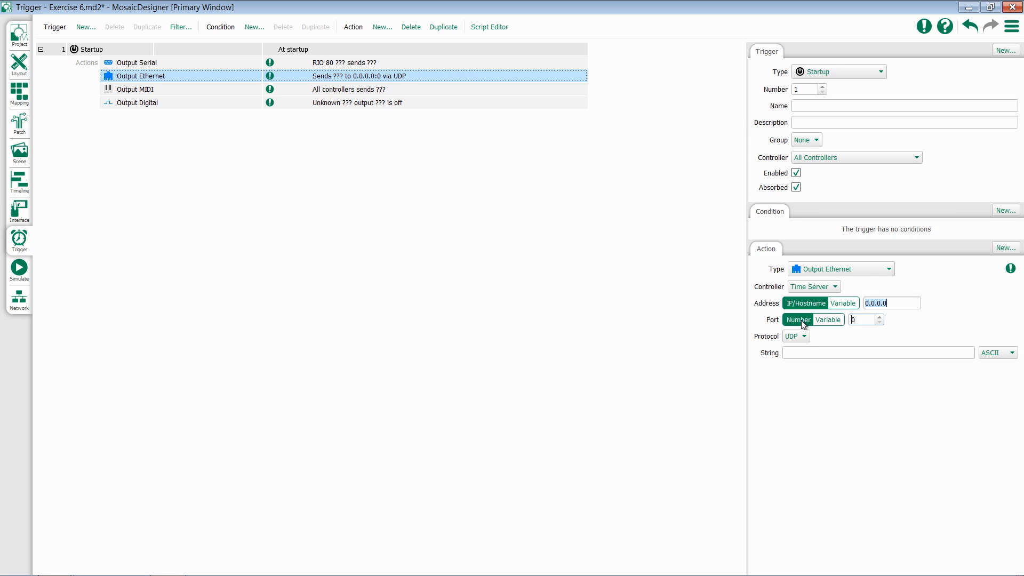
{"action": "mouse_move", "coordinate": [867, 317]}
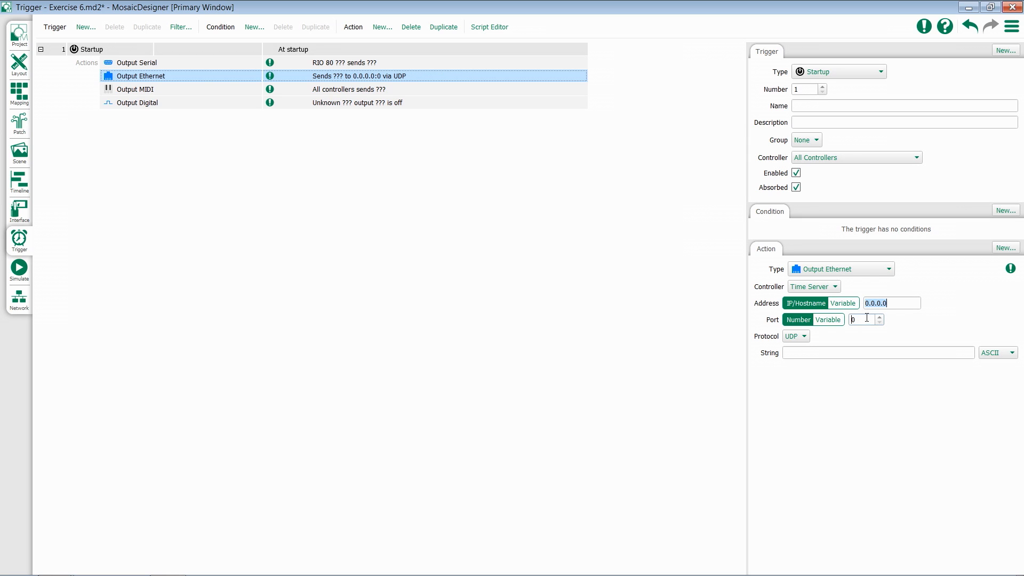
{"action": "left_click", "coordinate": [795, 335]}
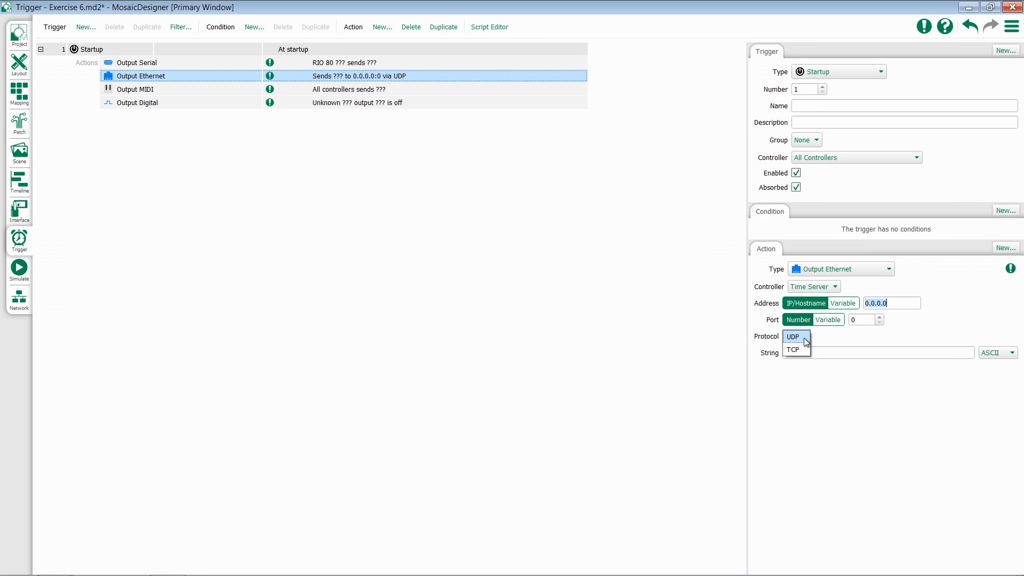
{"action": "left_click", "coordinate": [792, 336]}
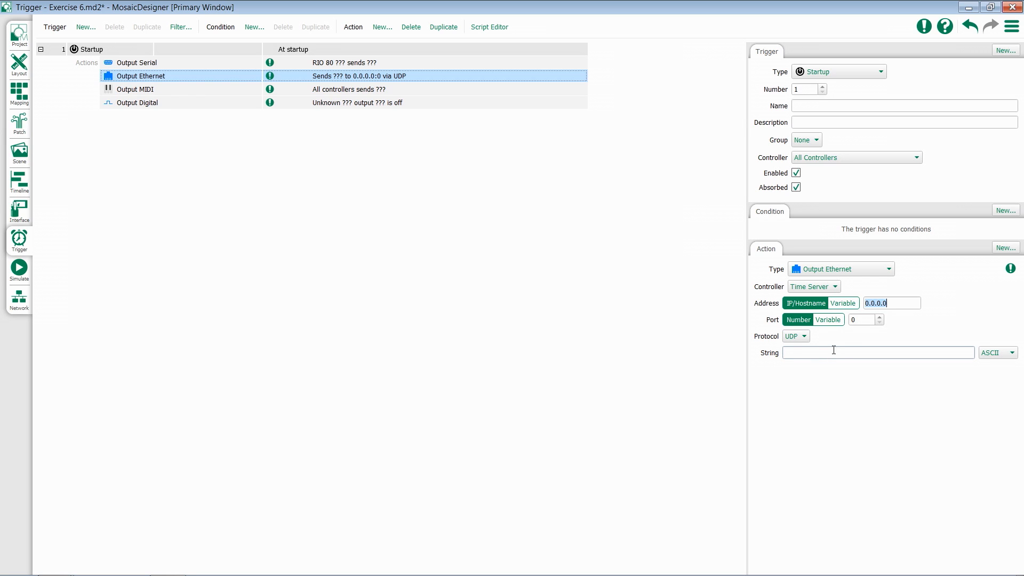
{"action": "left_click", "coordinate": [998, 352]}
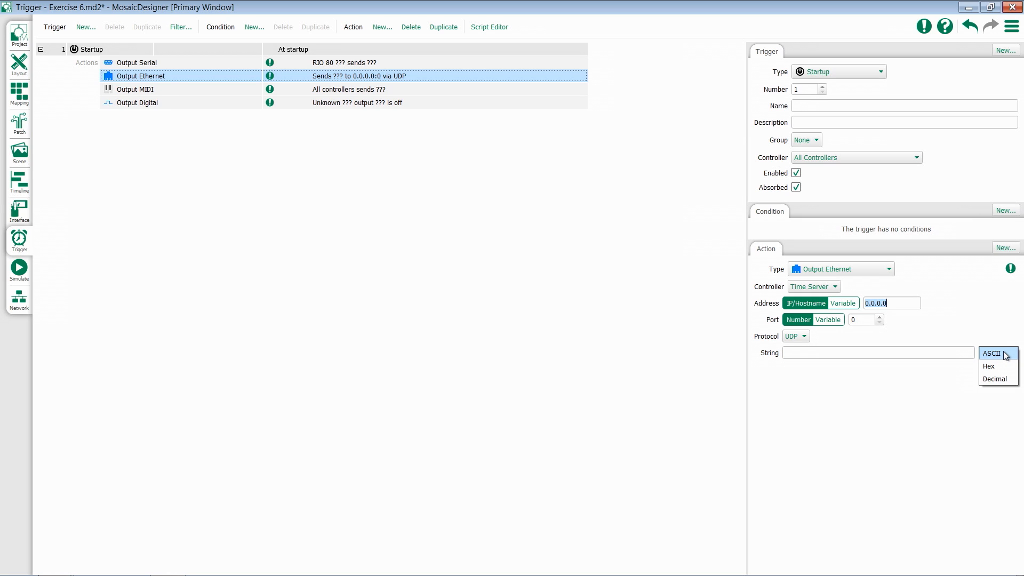
{"action": "mouse_move", "coordinate": [1000, 334]}
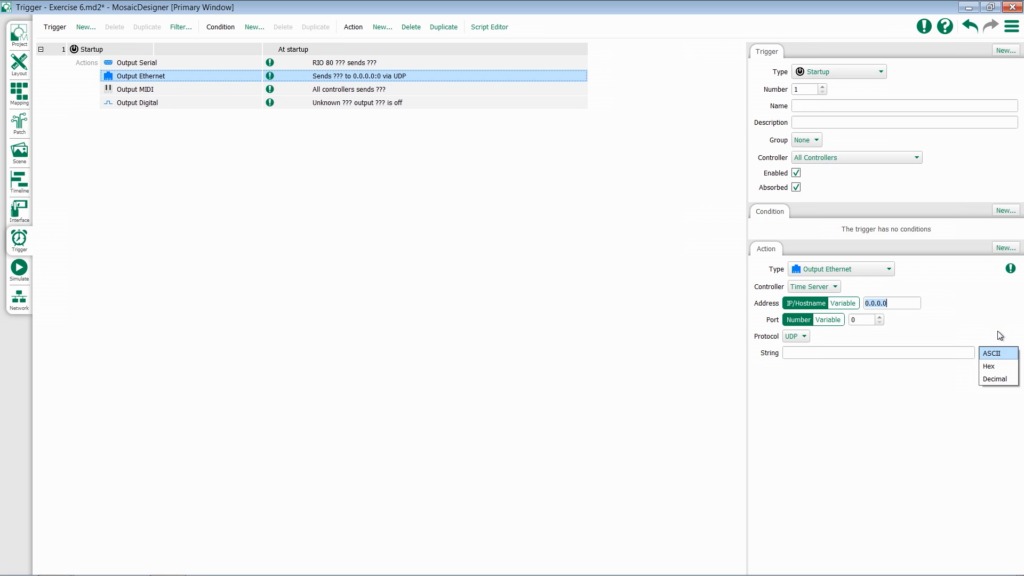
{"action": "left_click", "coordinate": [992, 352]}
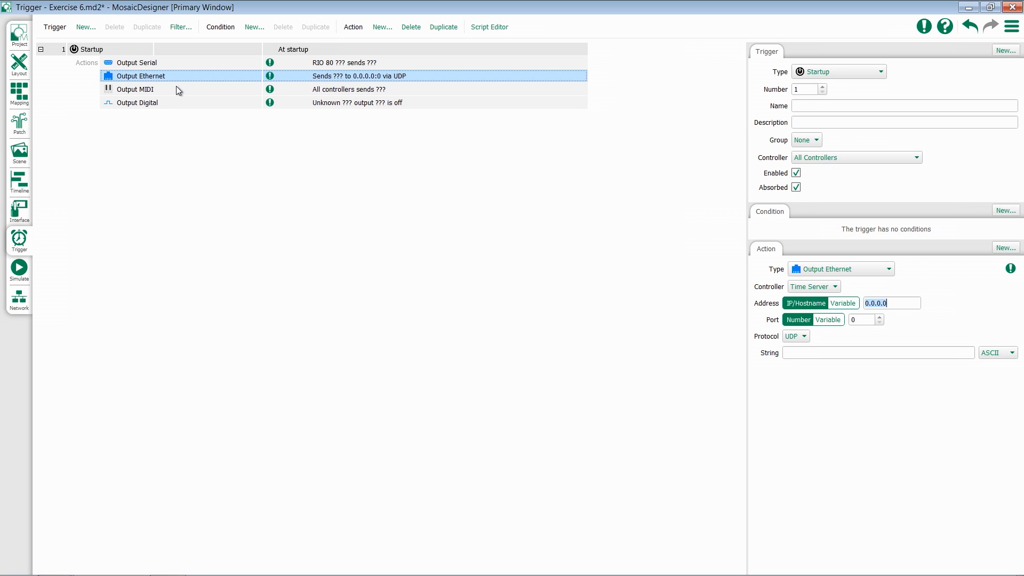
Add a short Note Off message (80 00 00) to the Output MIDI action.
{"action": "left_click", "coordinate": [134, 89]}
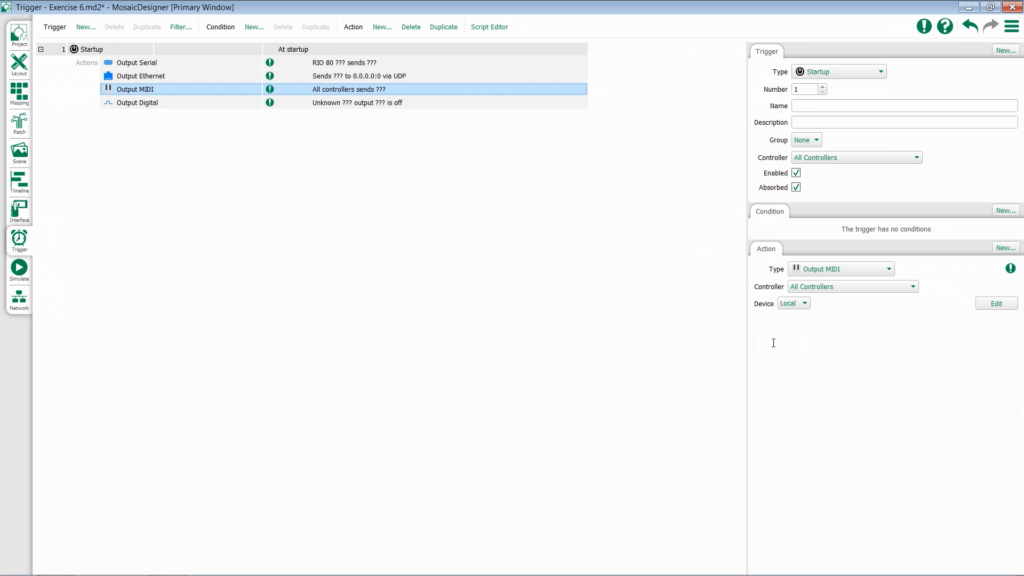
{"action": "left_click", "coordinate": [995, 304]}
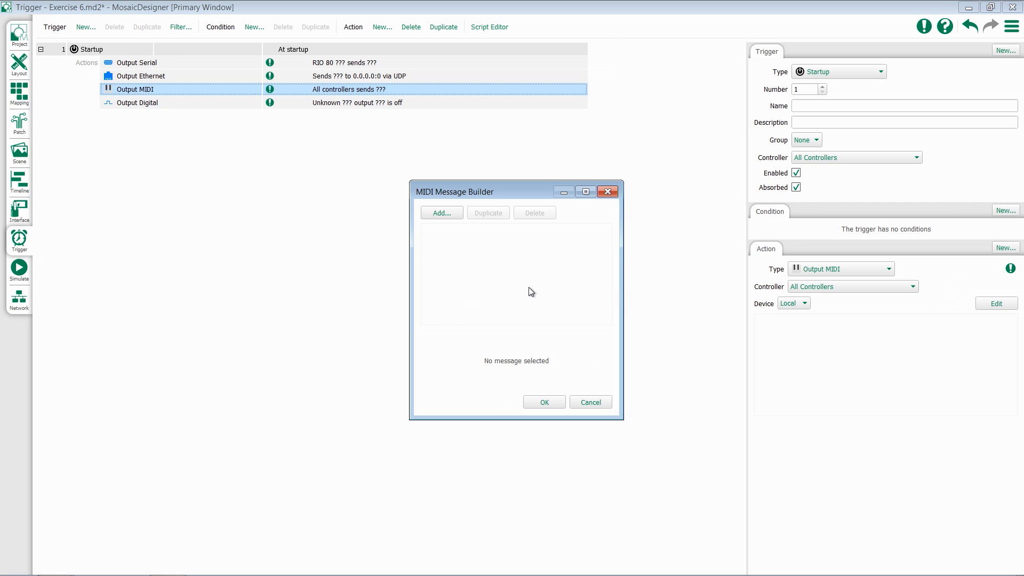
{"action": "left_click", "coordinate": [441, 212]}
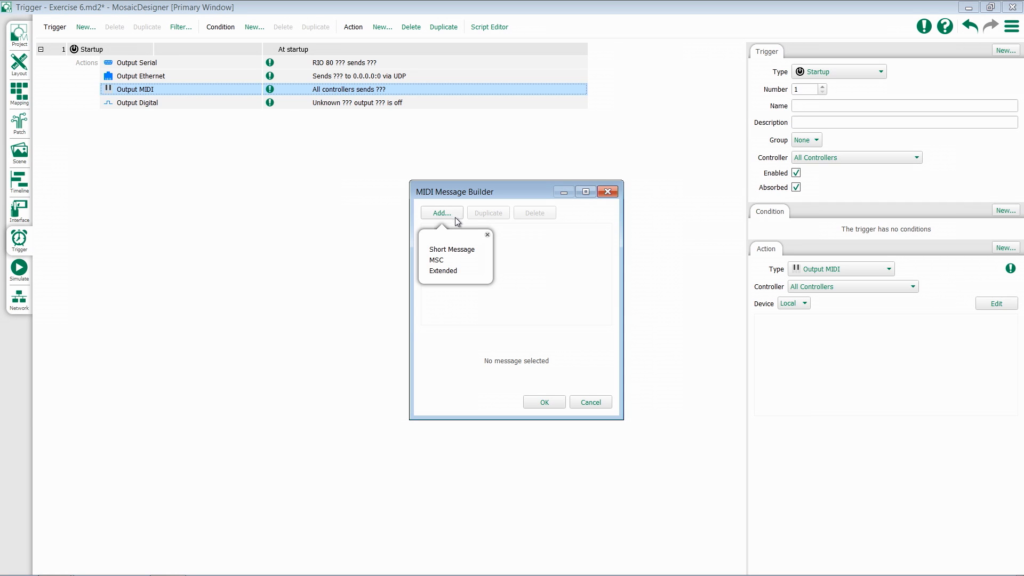
{"action": "left_click", "coordinate": [451, 249]}
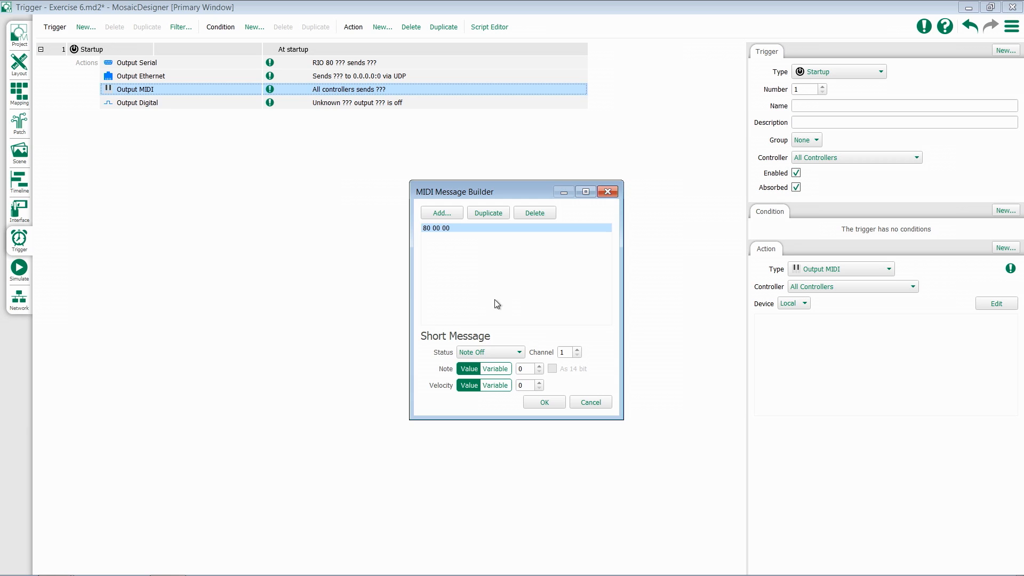
{"action": "mouse_move", "coordinate": [480, 401]}
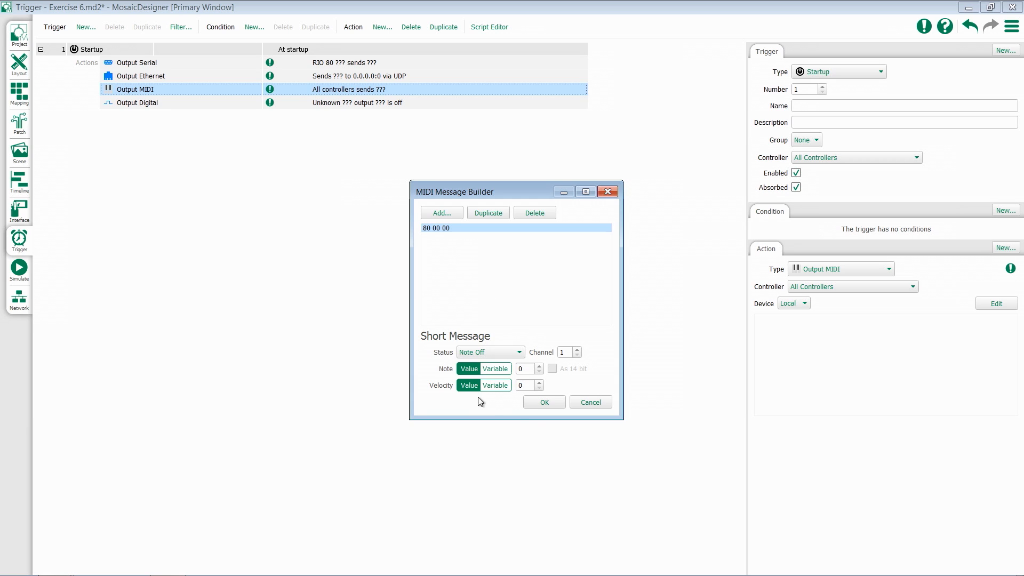
{"action": "mouse_move", "coordinate": [550, 414]}
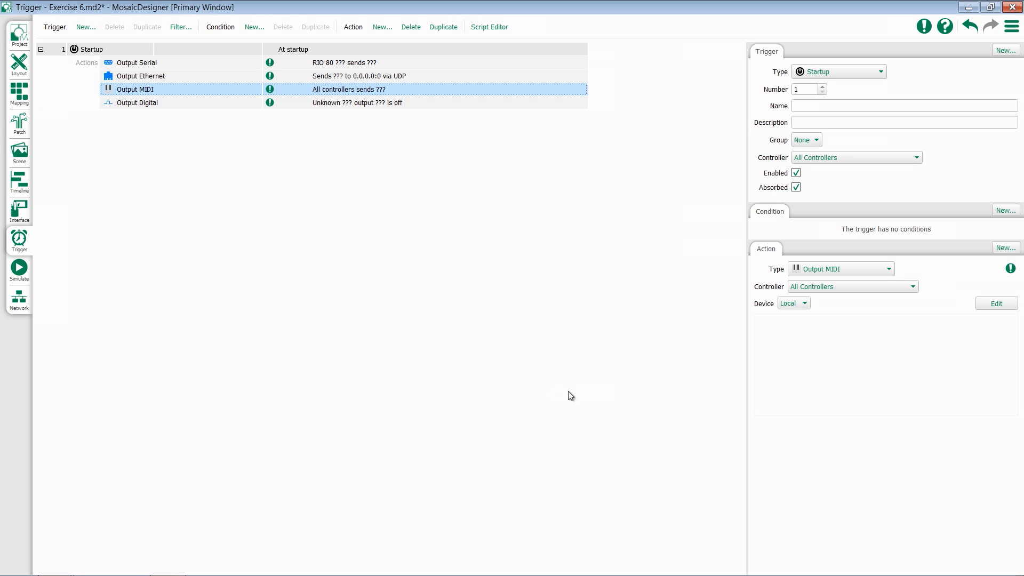
{"action": "mouse_move", "coordinate": [165, 109]}
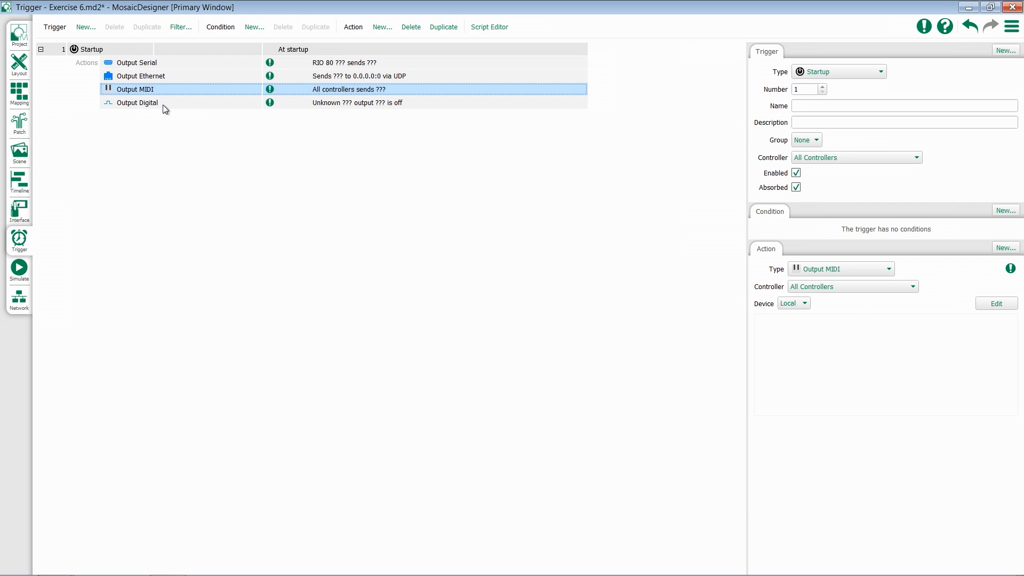
Set Output Digital to device RIO 44, number 1, output 2.
{"action": "left_click", "coordinate": [137, 103]}
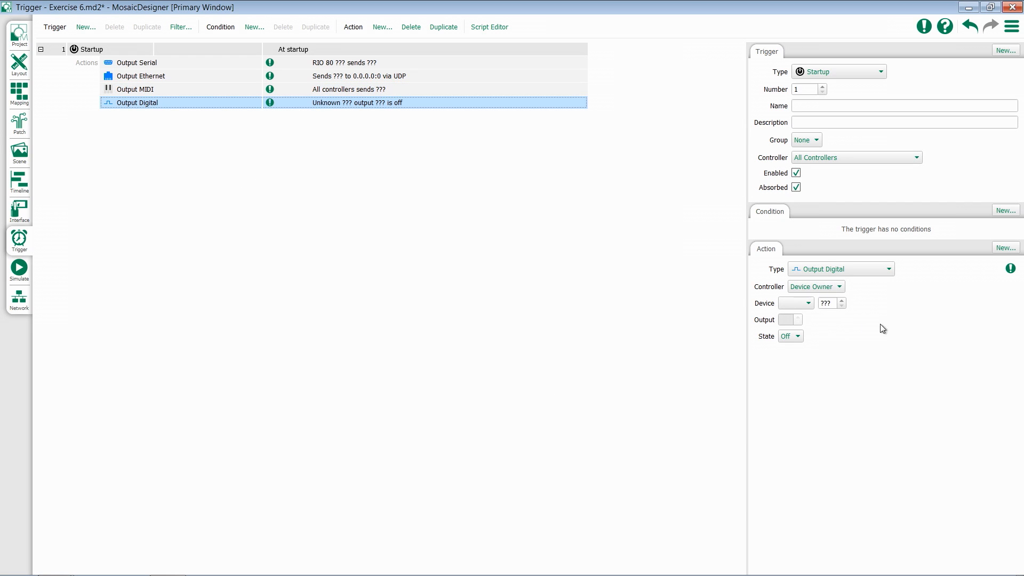
{"action": "mouse_move", "coordinate": [886, 330]}
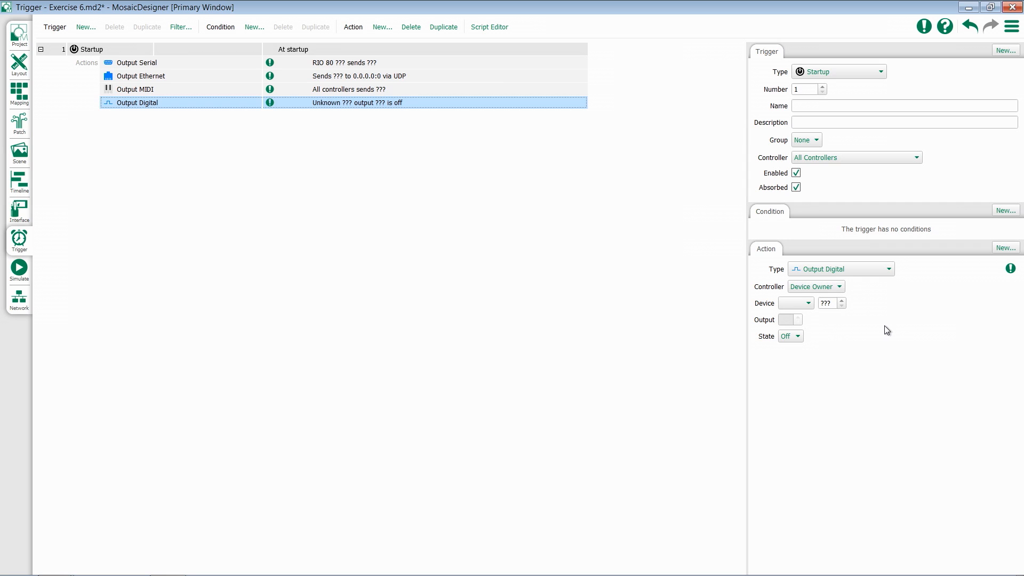
{"action": "left_click", "coordinate": [793, 303]}
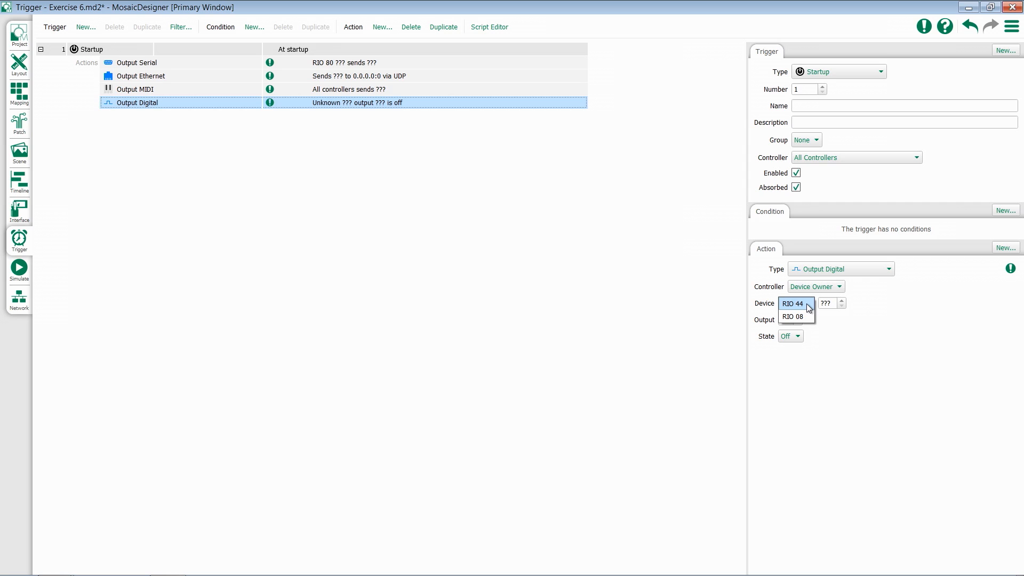
{"action": "left_click", "coordinate": [792, 303]}
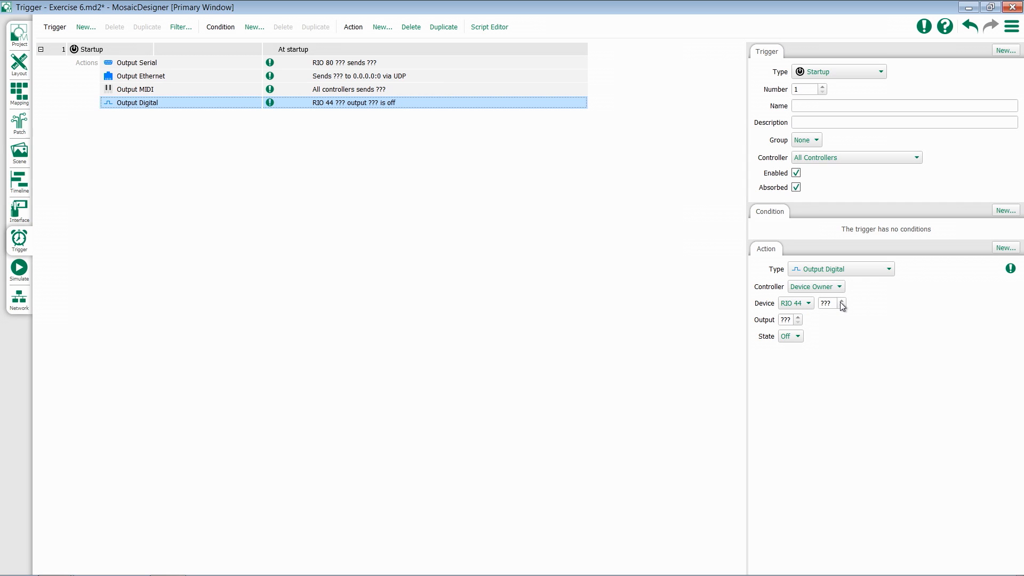
{"action": "left_click", "coordinate": [841, 299]}
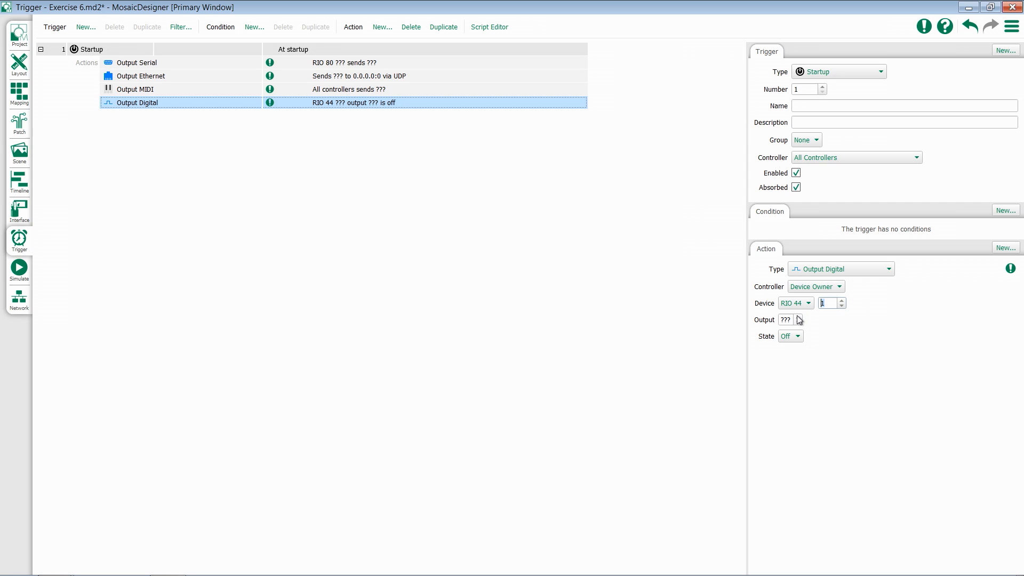
{"action": "left_click", "coordinate": [790, 335]}
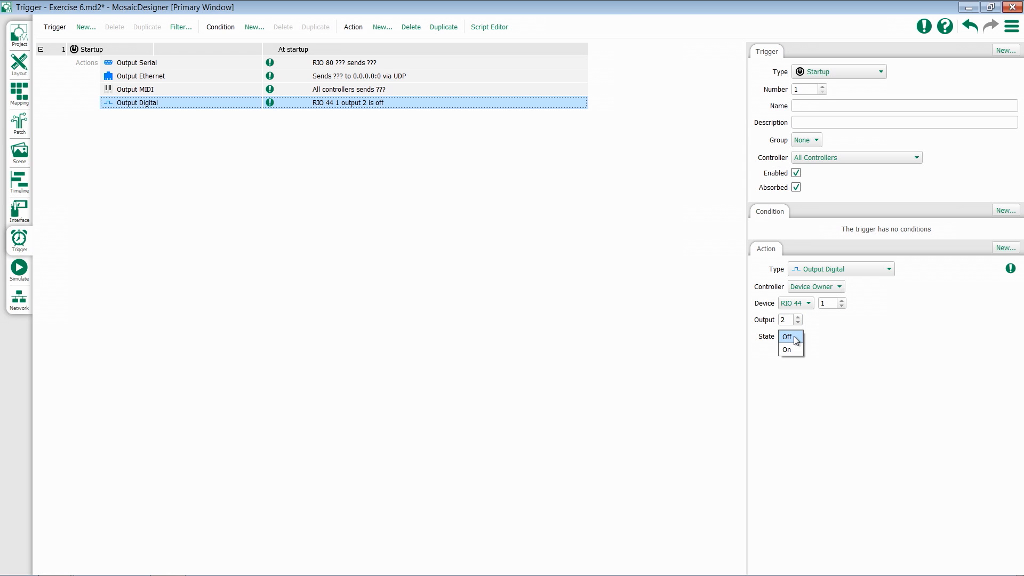